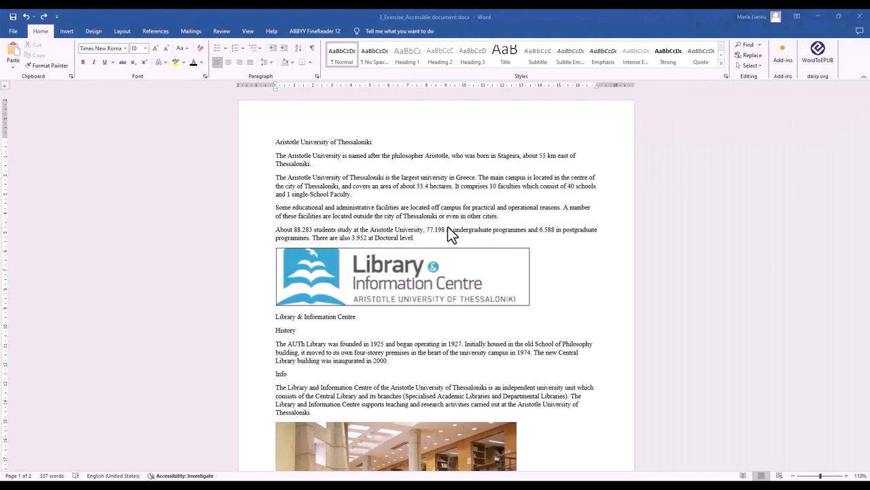
Scroll through the document and set all text to Calibri 12
scroll(down, 3)
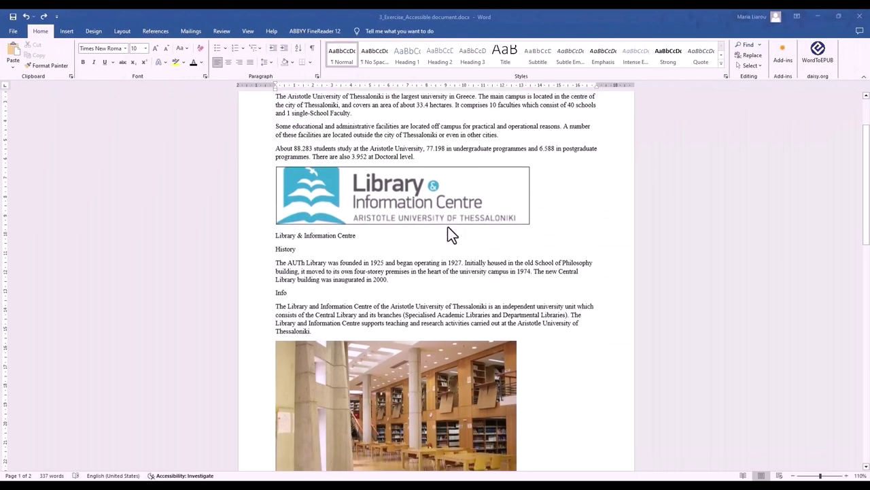
scroll(down, 3)
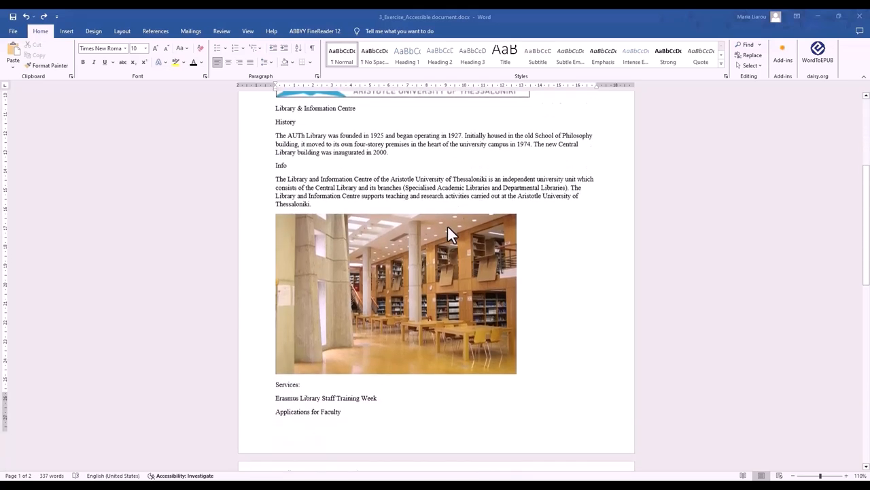
scroll(down, 3)
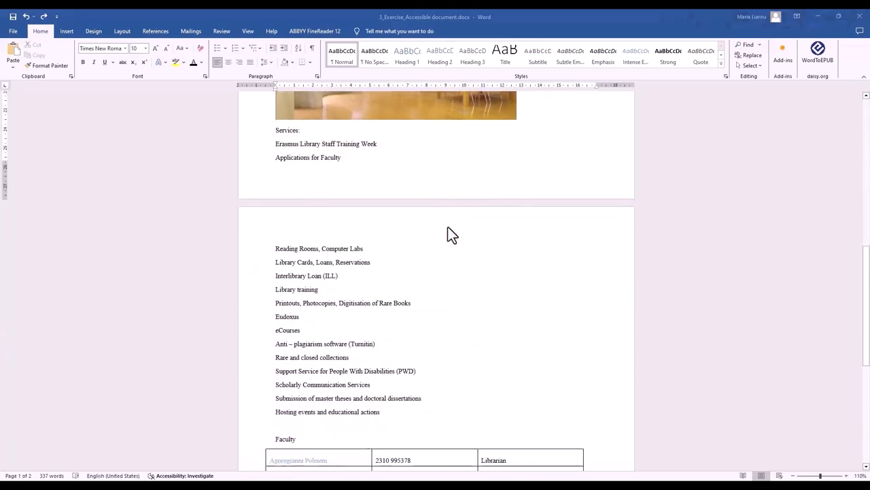
scroll(down, 3)
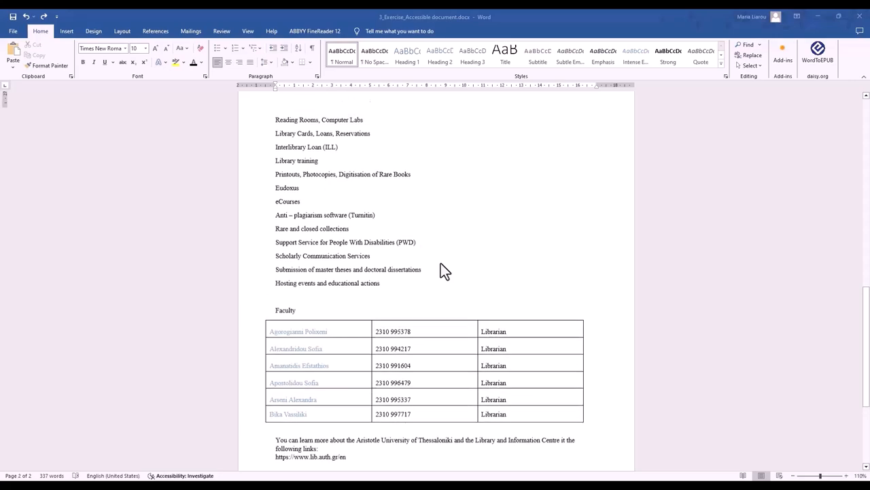
scroll(up, 3)
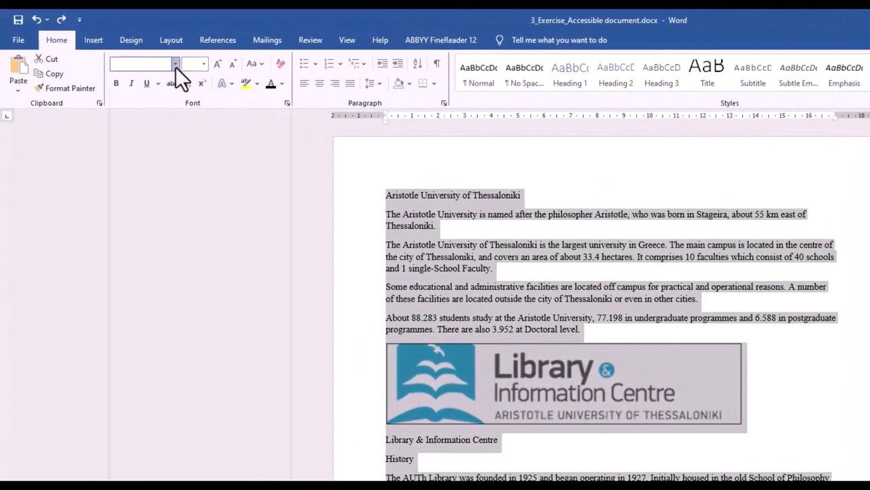
click(175, 63)
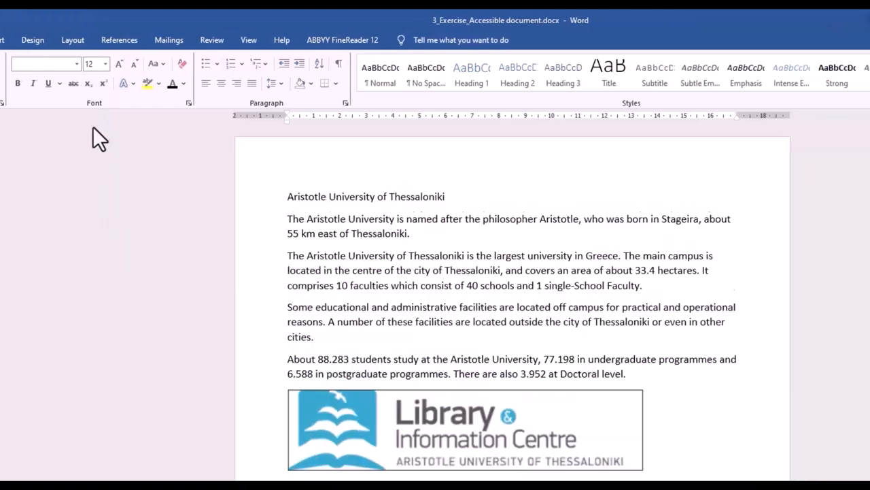
Widen the line spacing for the whole document and deselect to check the result
key(ctrl+a)
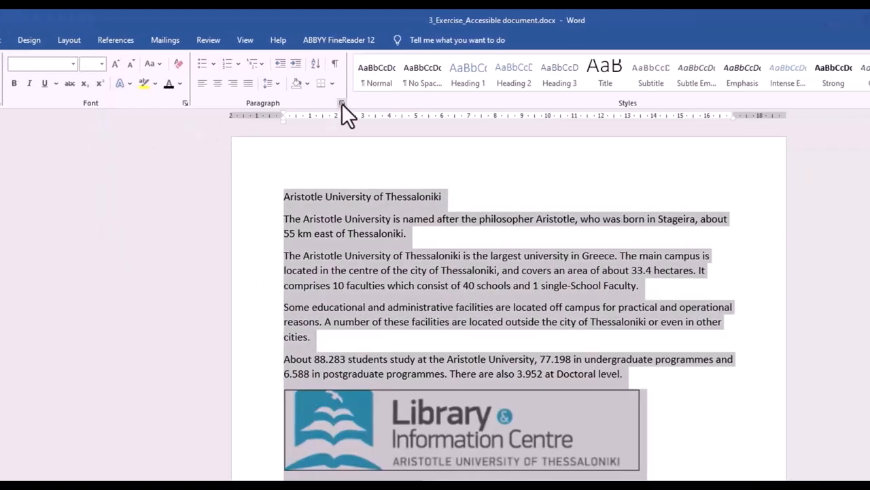
click(341, 102)
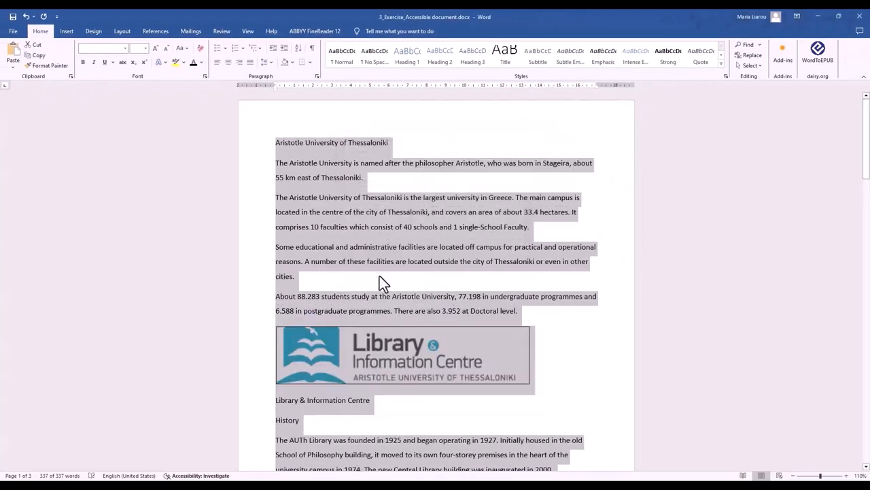
click(295, 276)
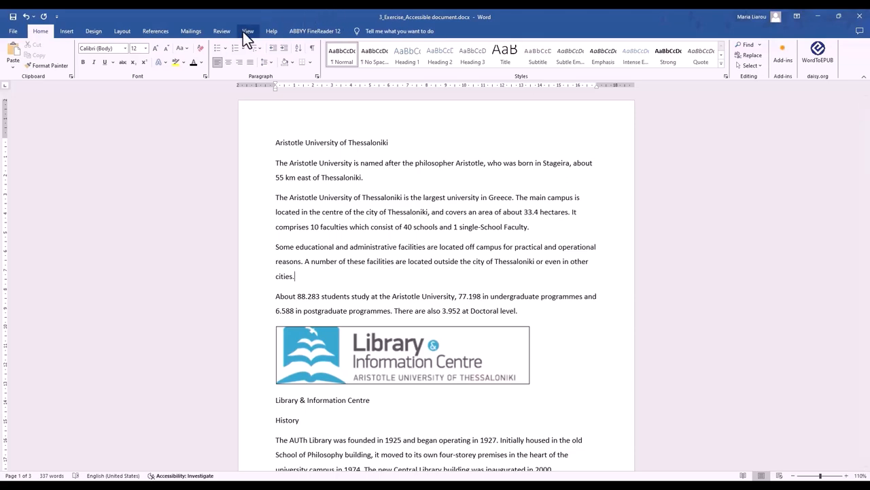
Show the headings outline and make the university title Heading 1
click(248, 31)
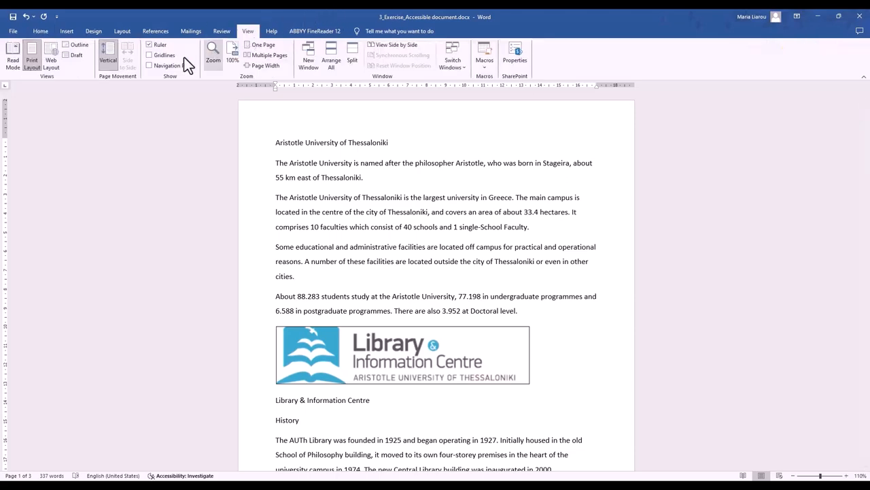
click(149, 65)
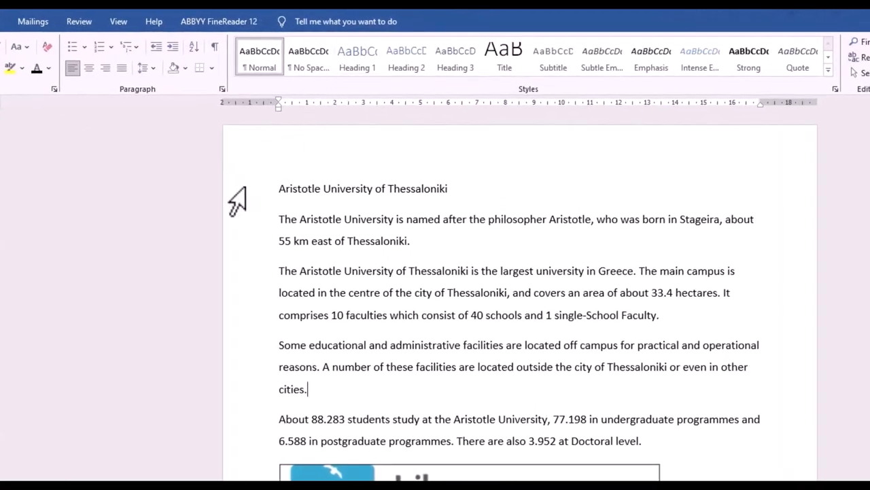
click(357, 58)
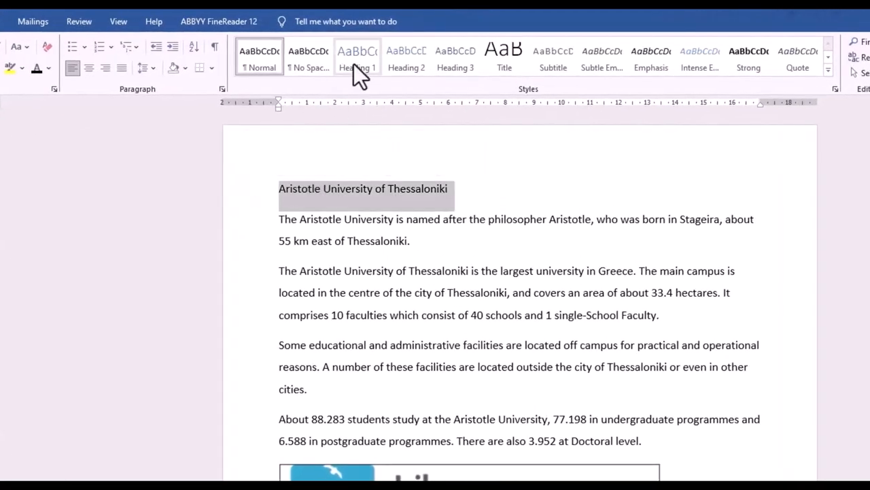
click(357, 58)
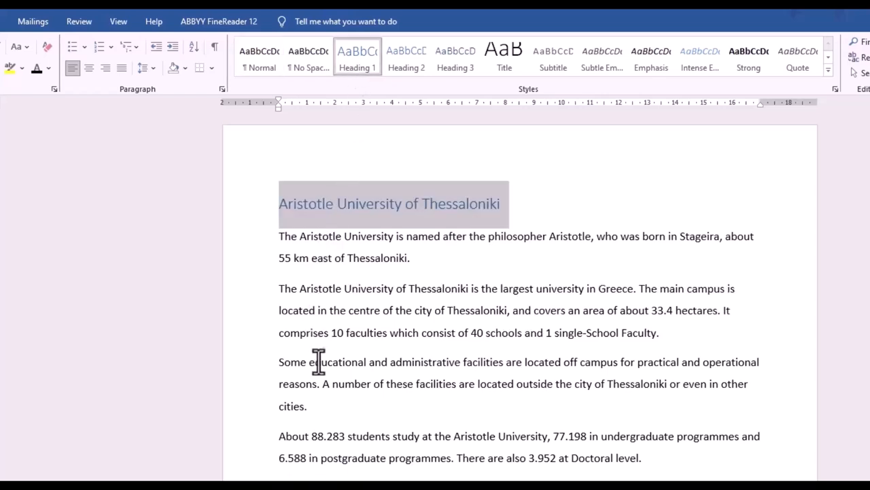
Apply Heading 2 to 'Library & Information Centre' and scroll to review the section headings
scroll(down, 3)
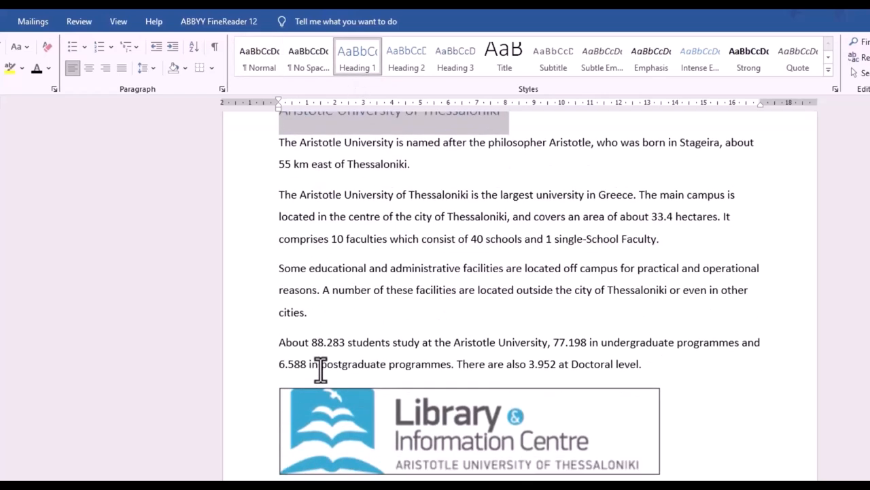
scroll(down, 3)
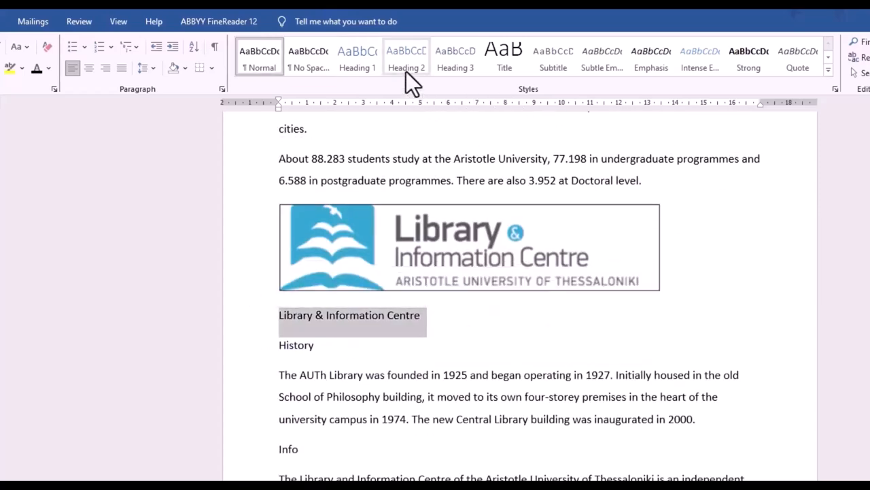
click(406, 58)
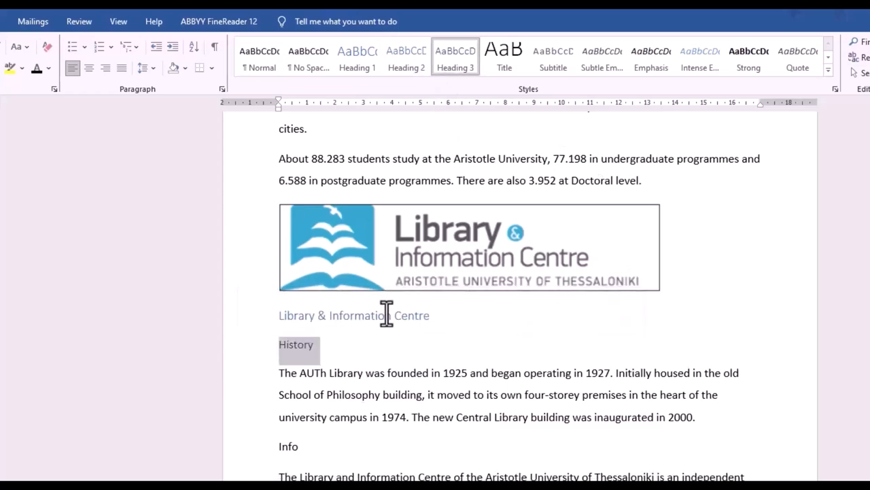
scroll(down, 3)
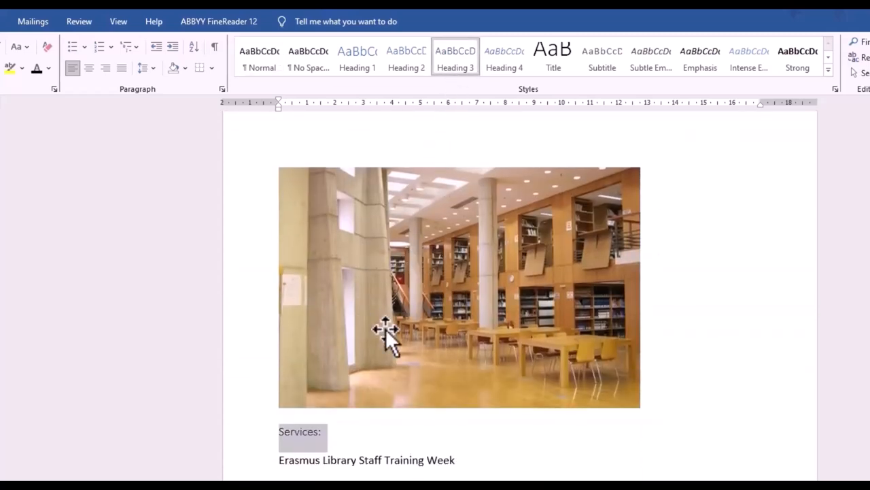
scroll(down, 3)
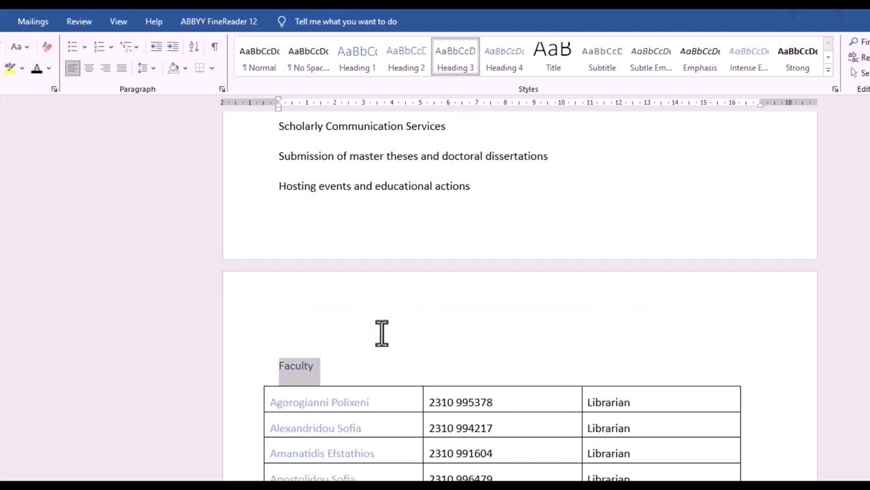
scroll(up, 3)
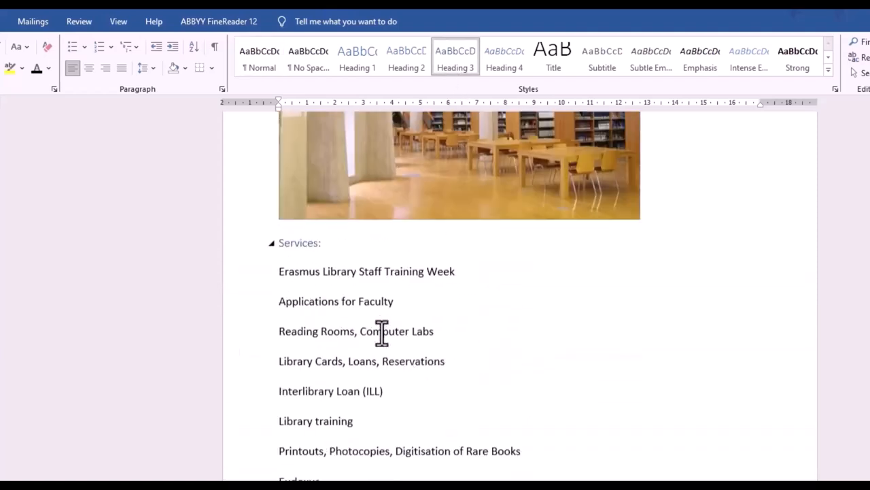
scroll(up, 3)
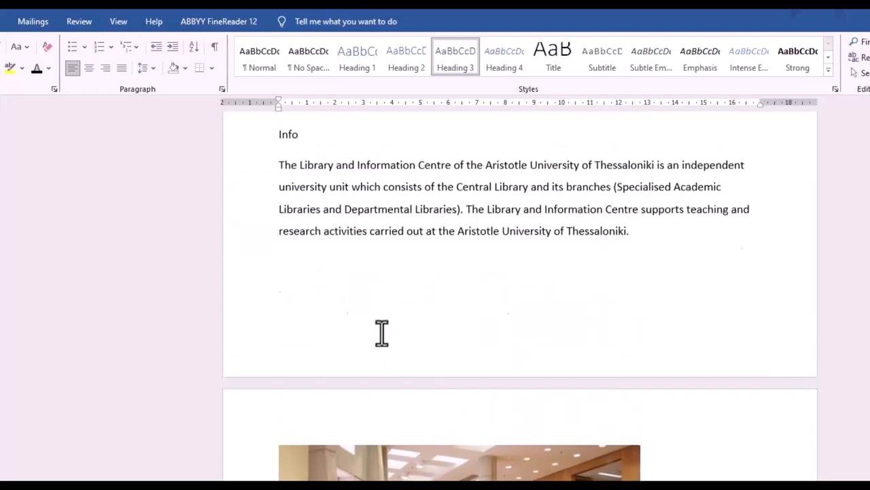
scroll(up, 3)
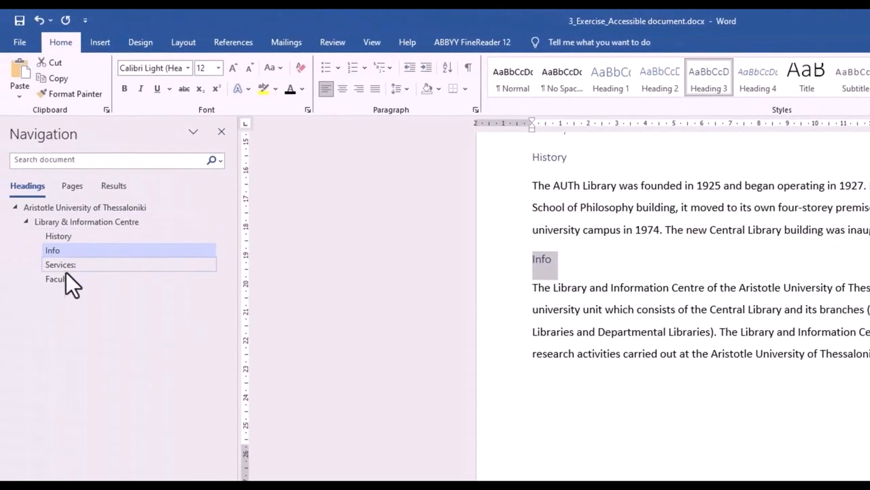
click(60, 264)
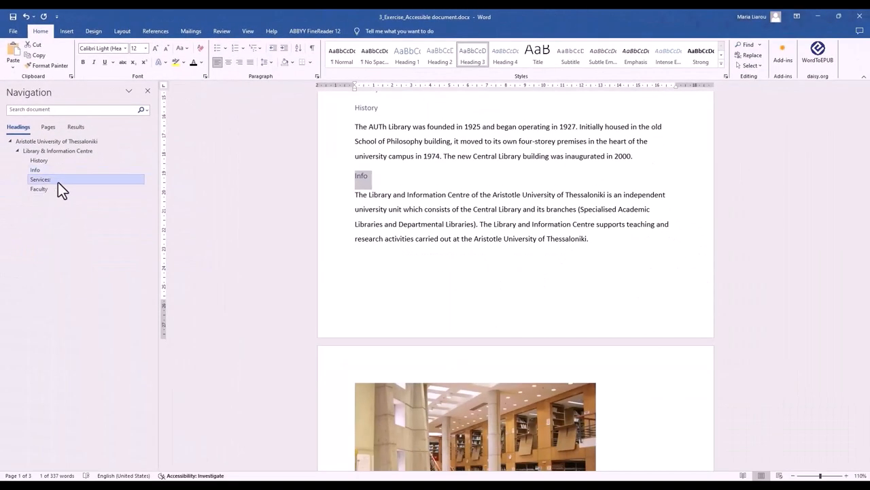
click(40, 179)
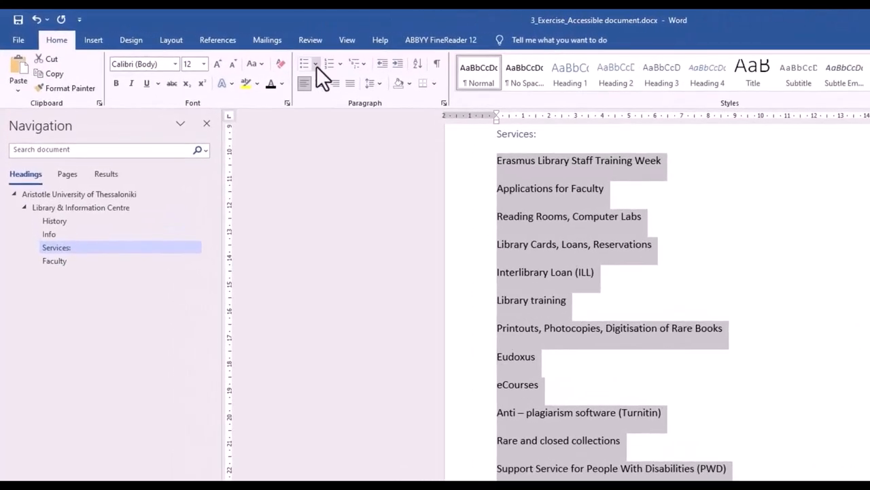
click(316, 64)
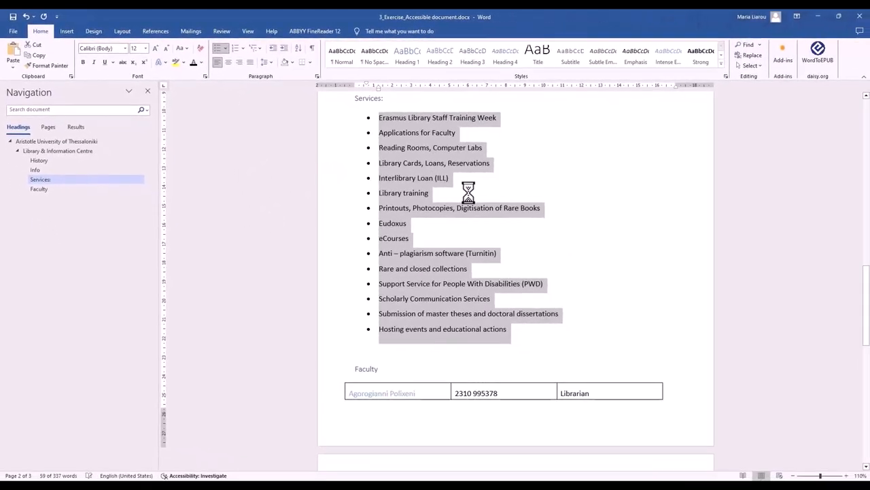
mouse_move(537, 264)
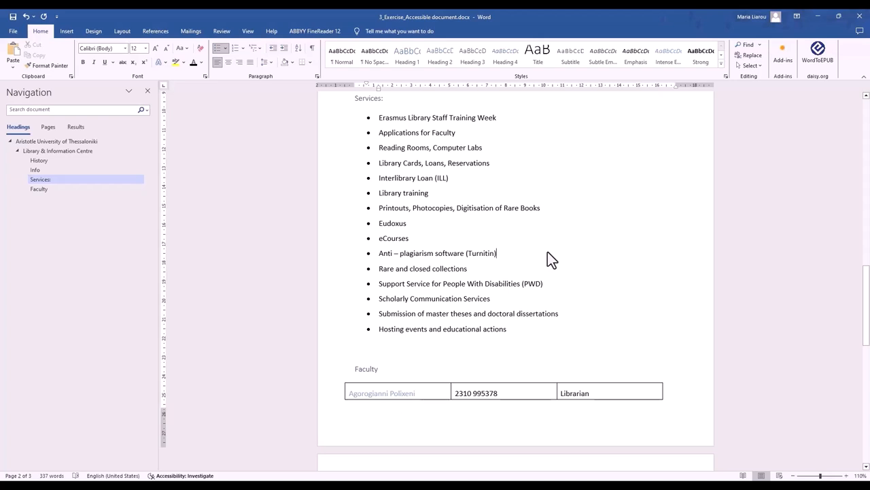
mouse_move(407, 325)
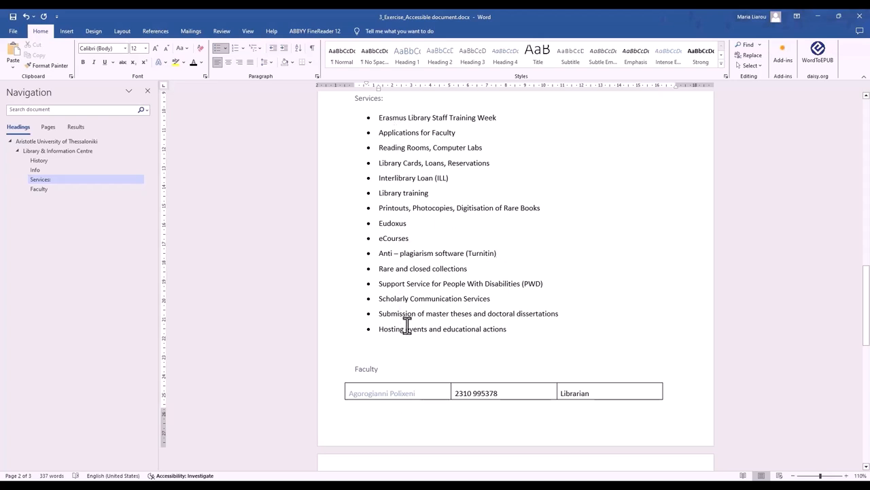
mouse_move(593, 188)
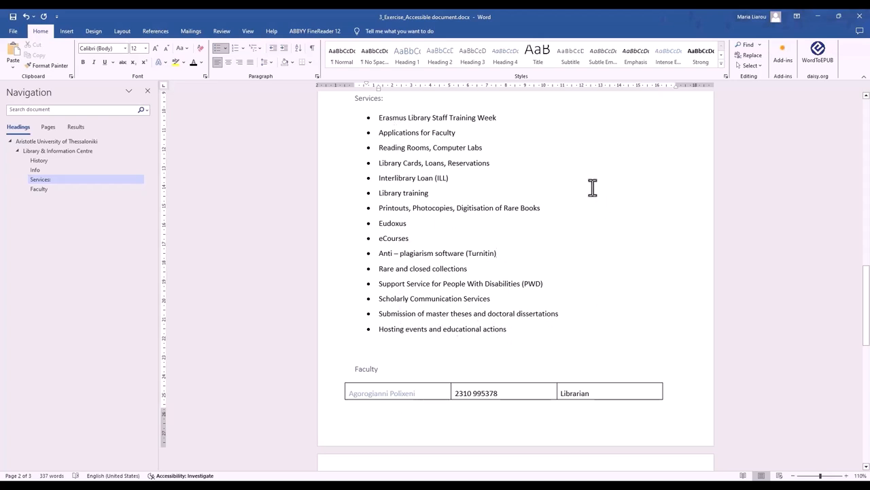
scroll(down, 3)
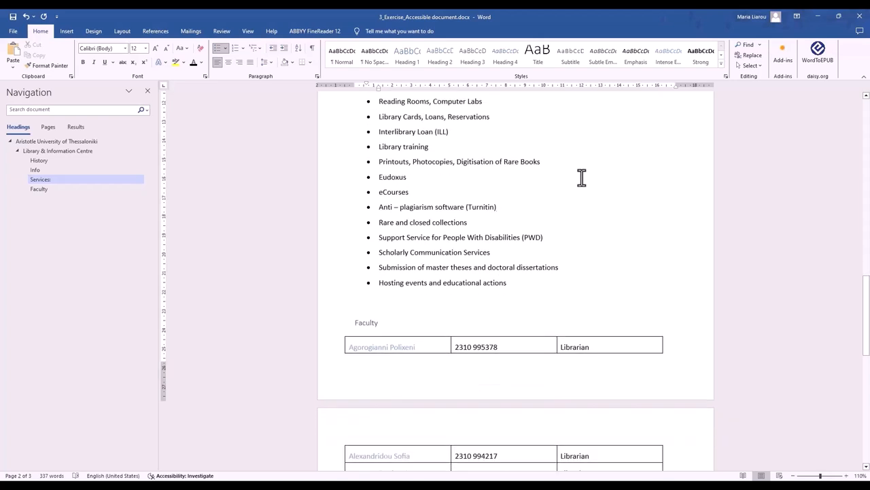
scroll(up, 3)
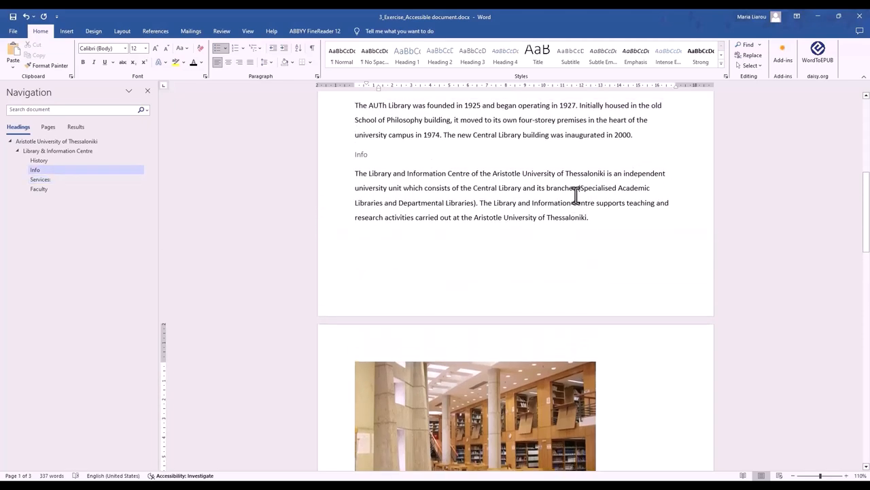
Give the Library & Information Centre logo the alt text 'Library'
scroll(up, 3)
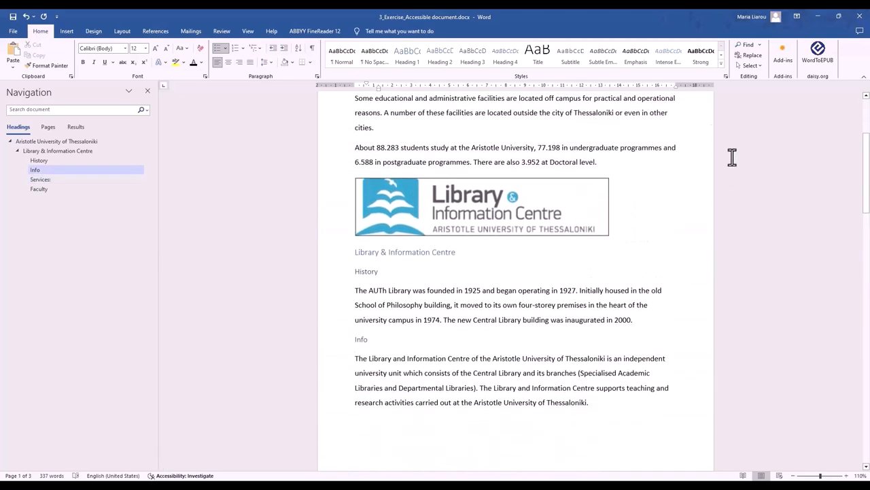
click(481, 207)
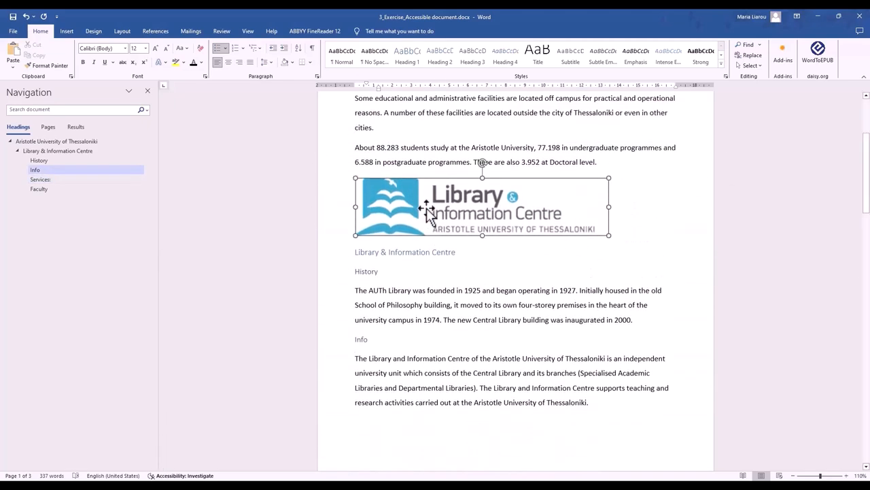
click(482, 206)
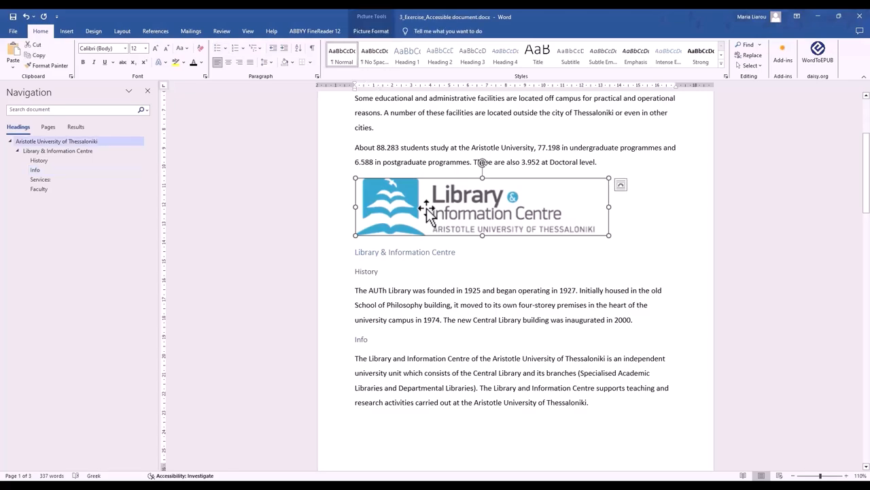
right_click(483, 207)
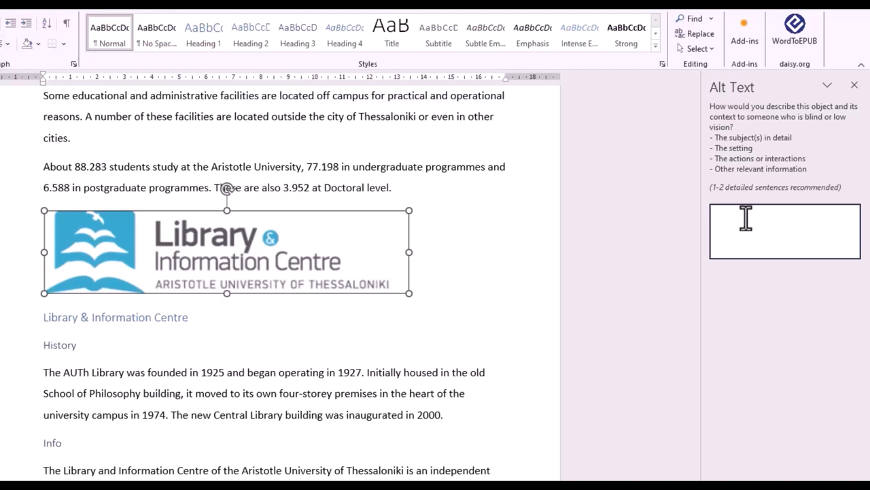
text(Lib)
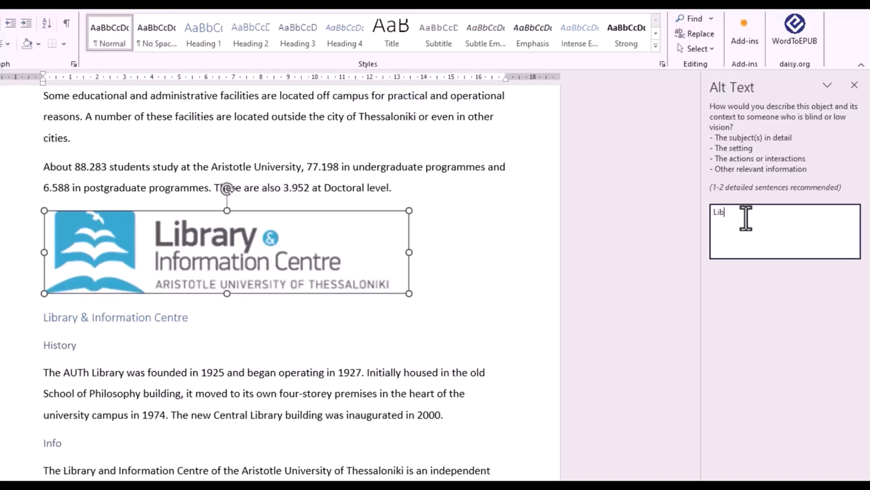
text(rary)
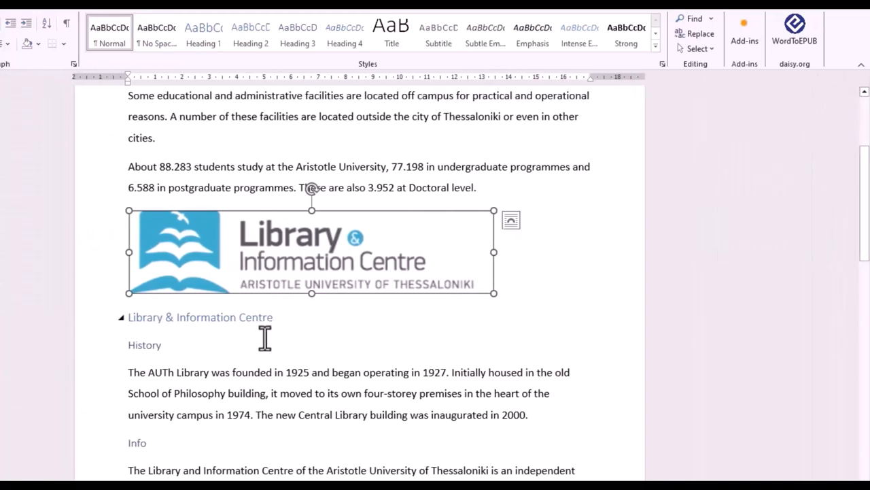
scroll(down, 3)
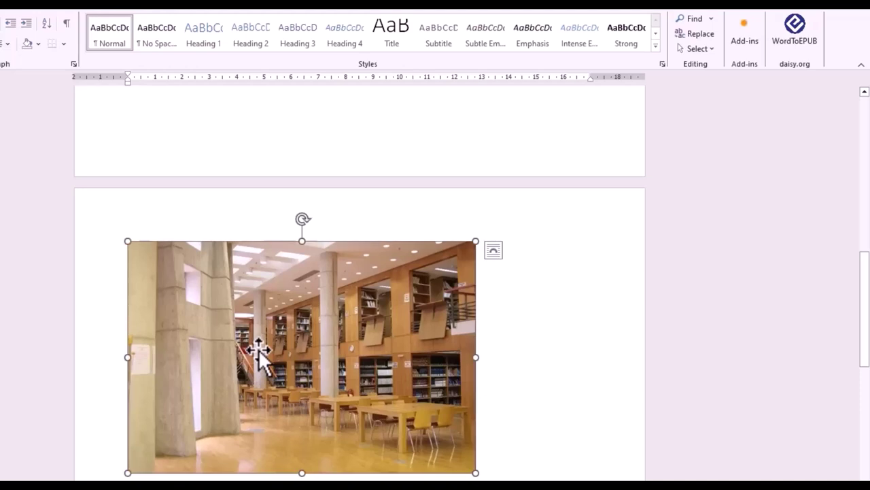
Enter 'Reading room' as the library interior photo's alt text and close the pane
right_click(258, 350)
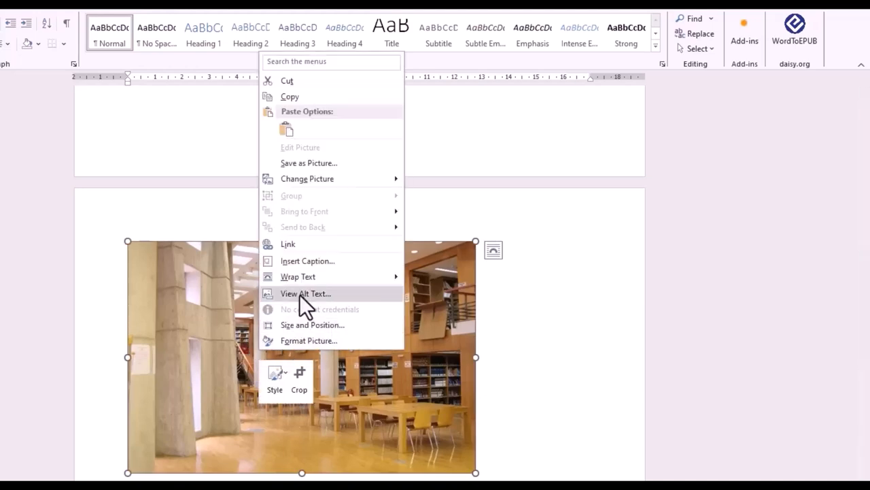
click(306, 293)
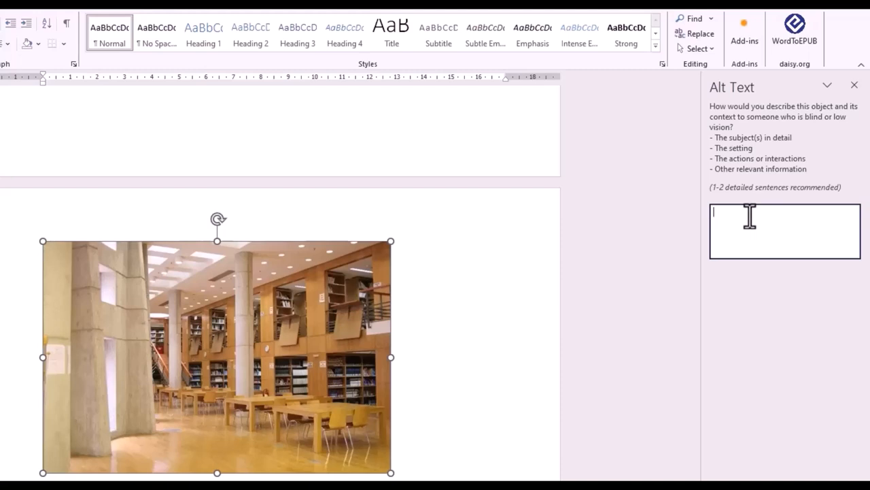
text(Rea)
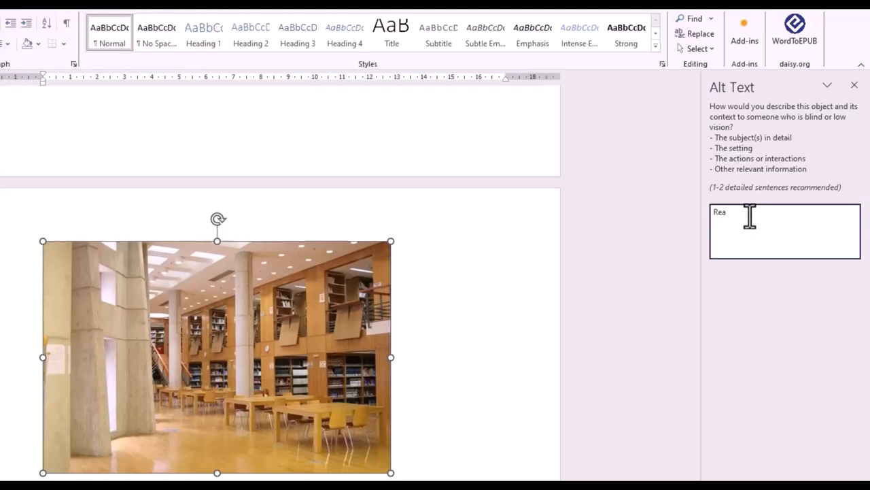
text(ding room)
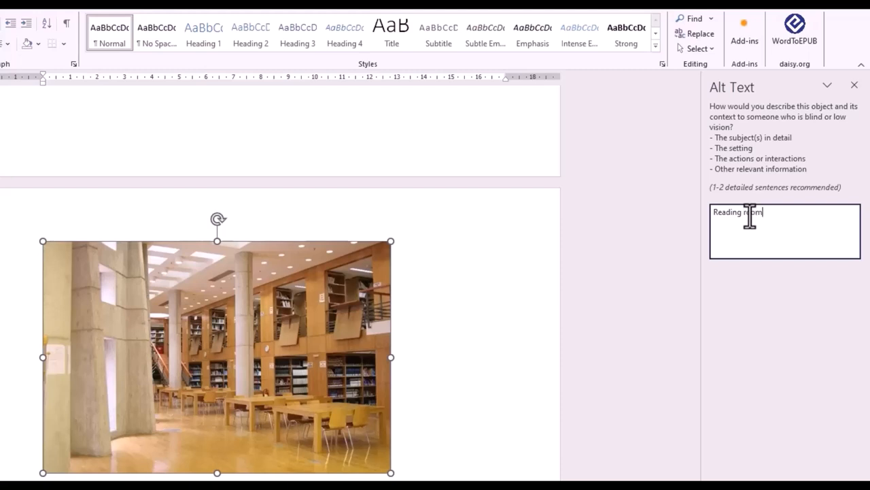
mouse_move(860, 94)
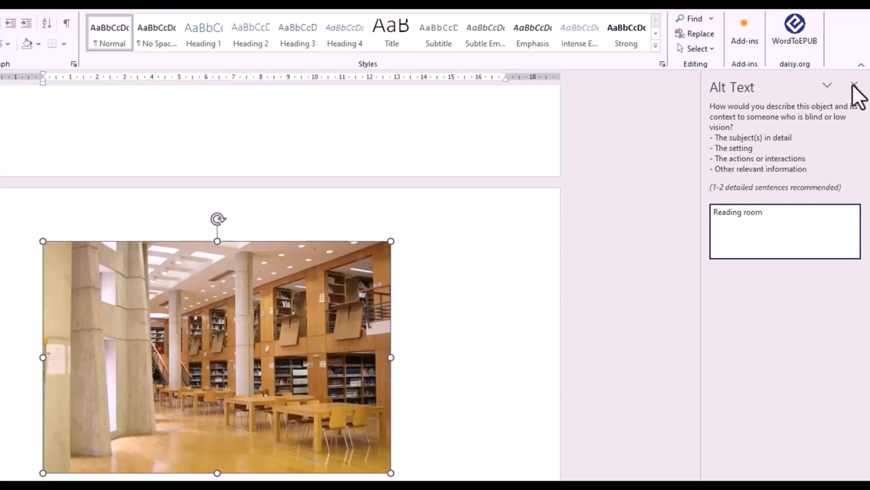
click(854, 86)
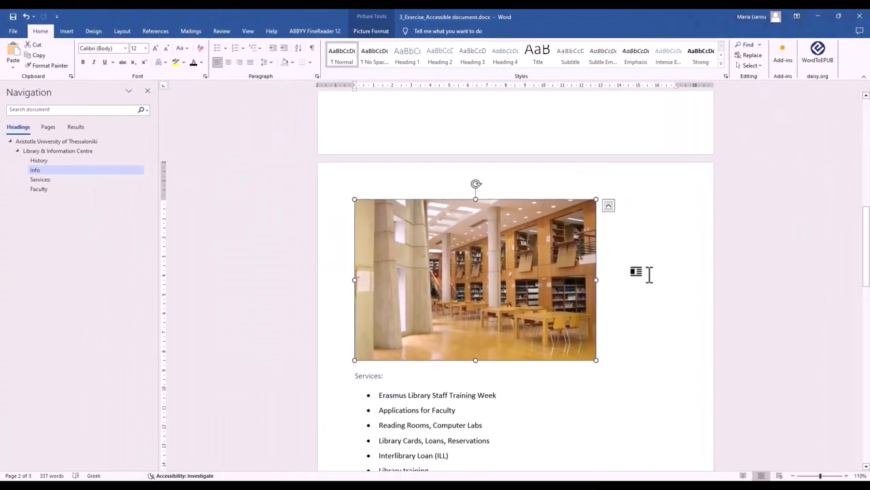
Fill the Faculty table's top row with Name, Telephone number and Position
scroll(down, 3)
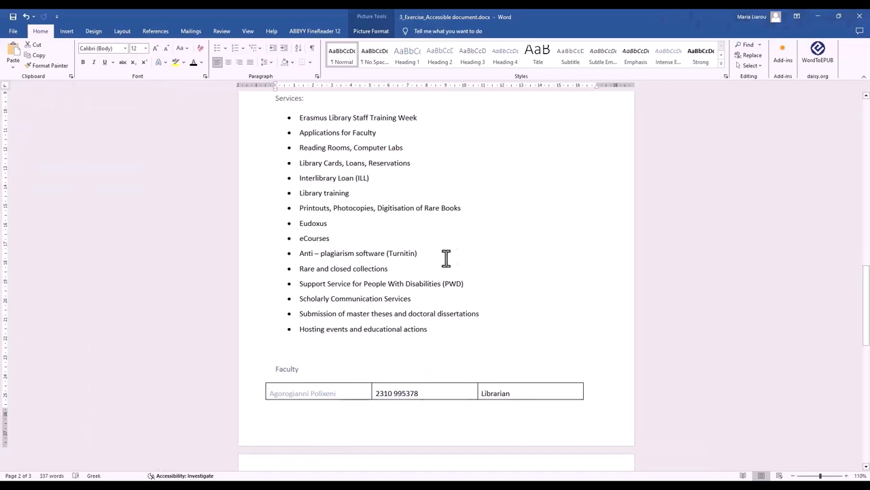
scroll(down, 3)
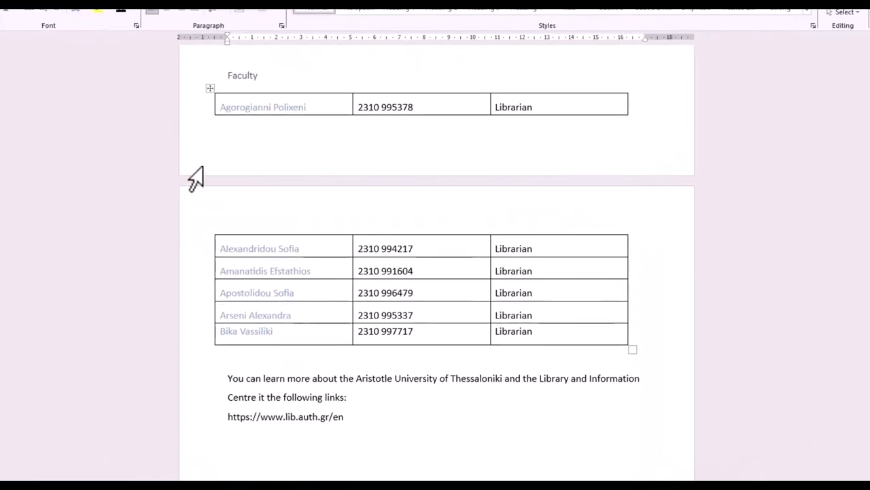
mouse_move(534, 348)
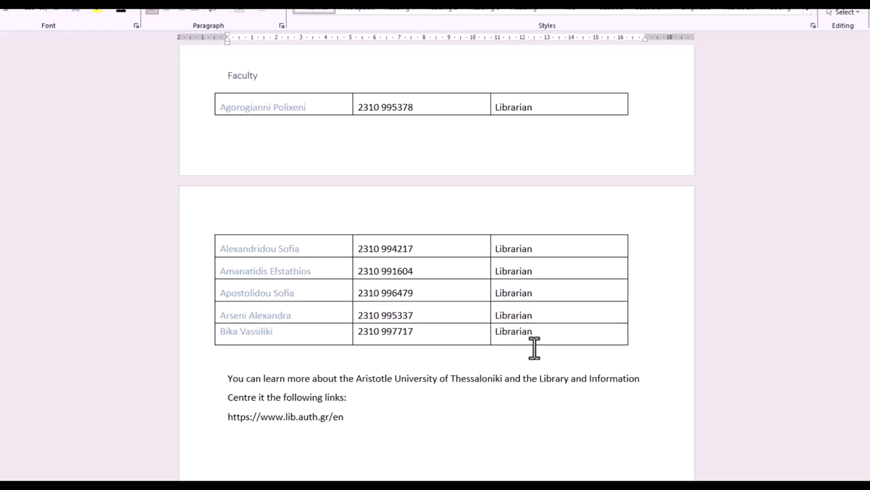
mouse_move(271, 95)
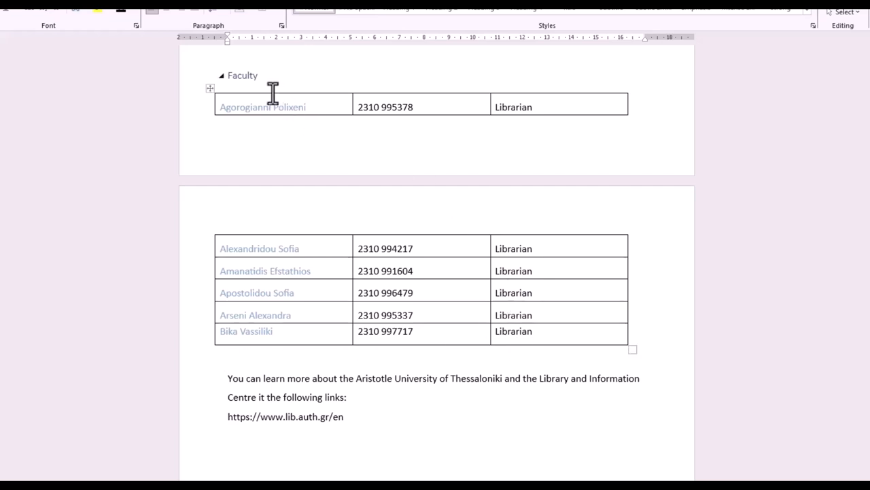
mouse_move(211, 88)
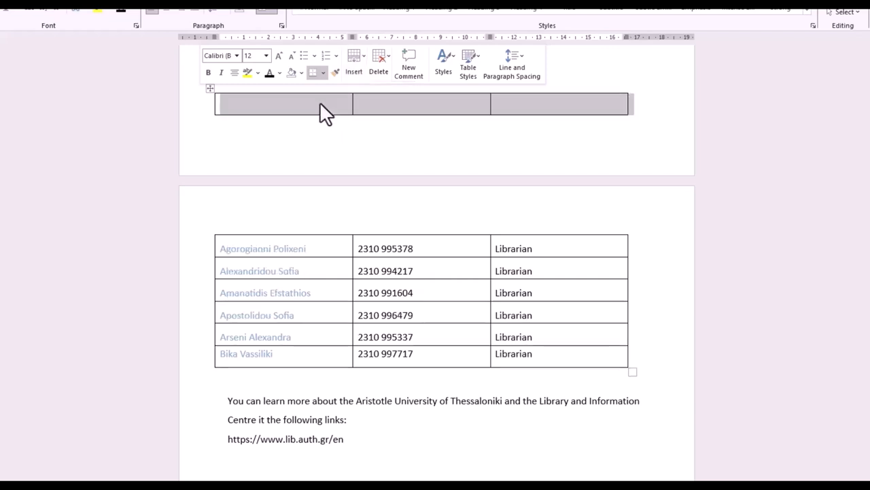
click(282, 104)
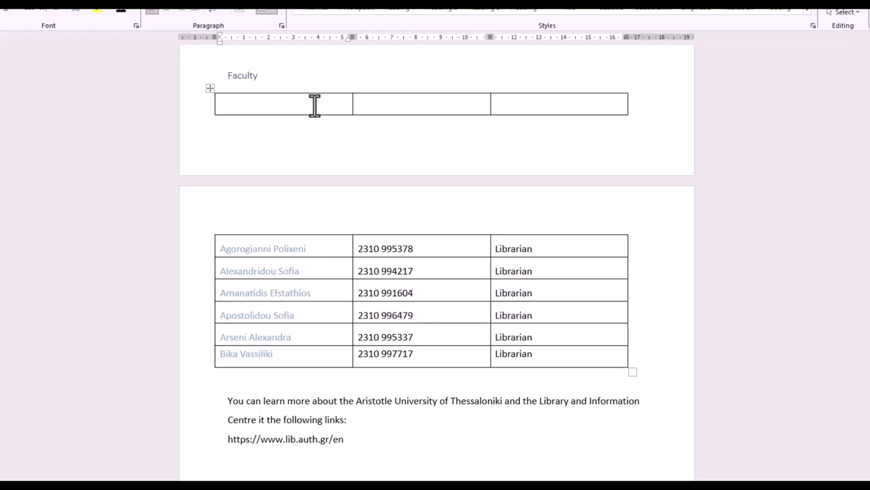
text(Name)
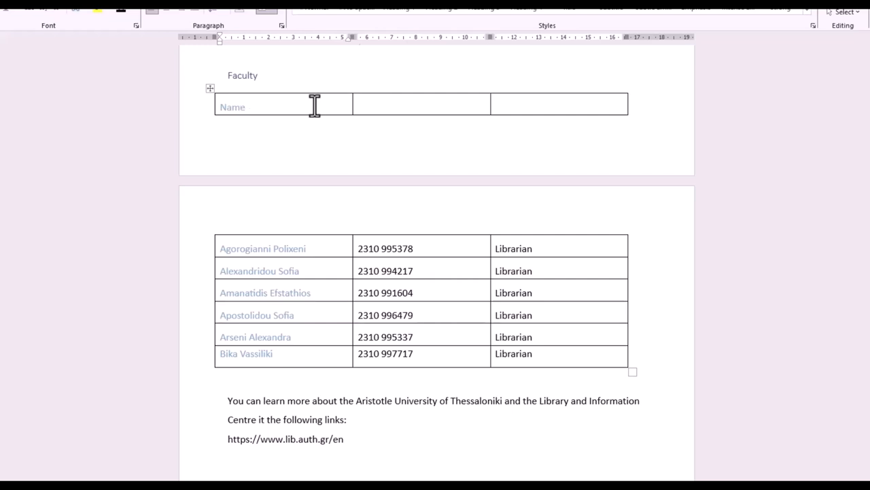
text(tele)
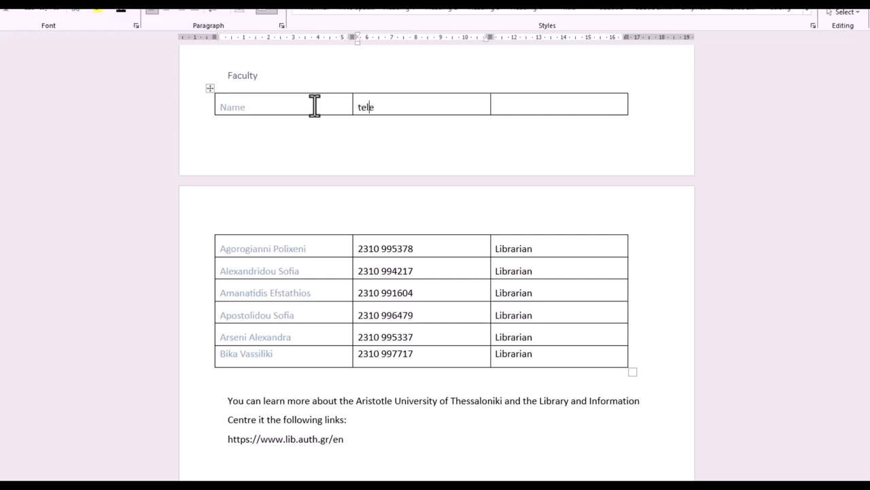
text(phone)
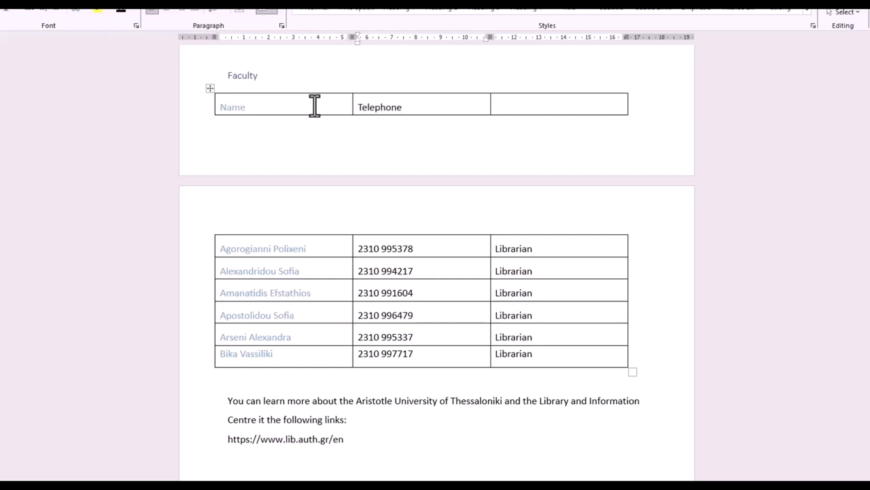
text(number)
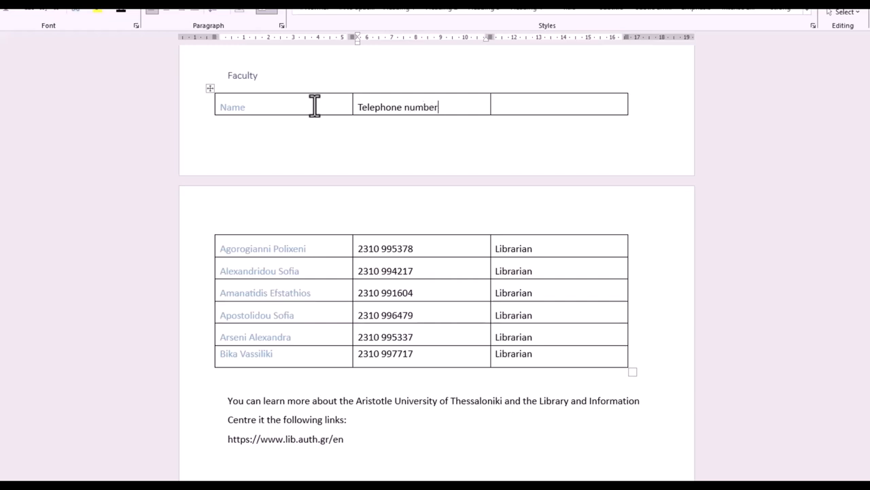
click(557, 107)
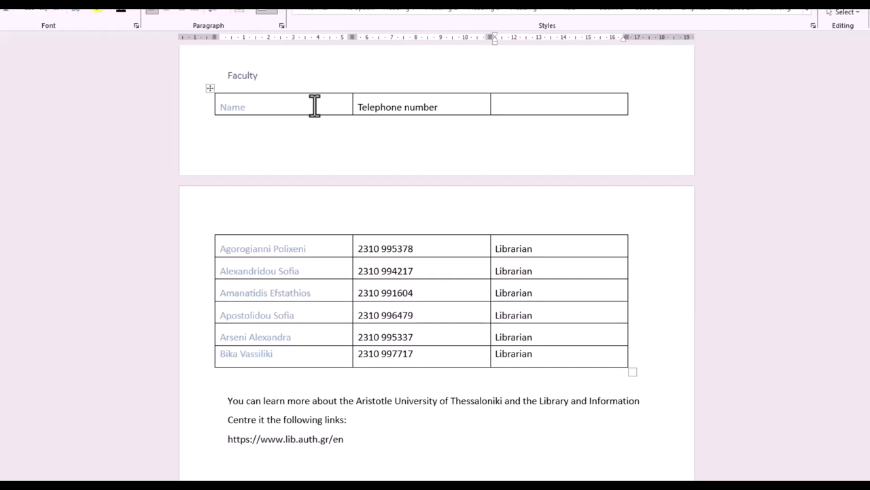
text(Position)
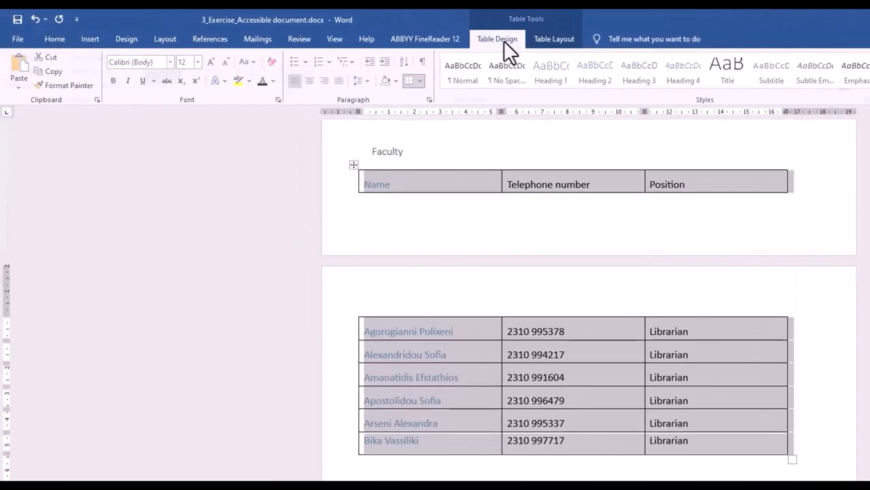
In Table Design options, tick Header Row and untick First Column for the Faculty table
click(497, 39)
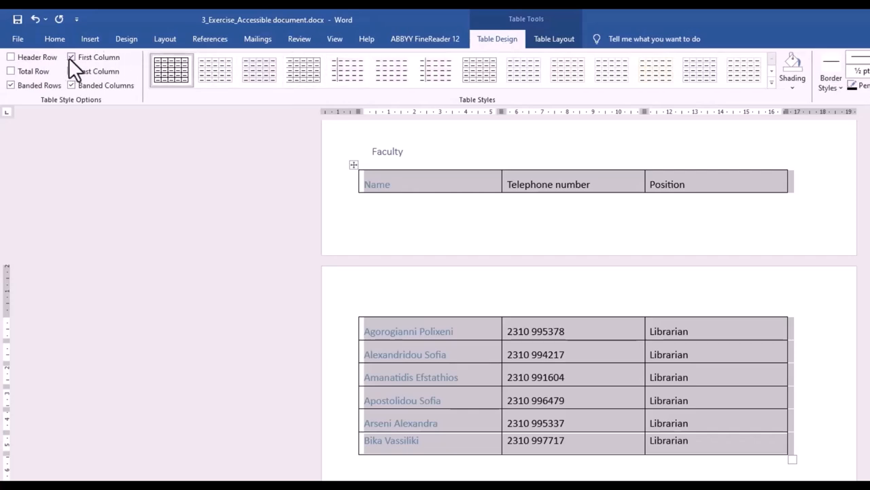
click(71, 57)
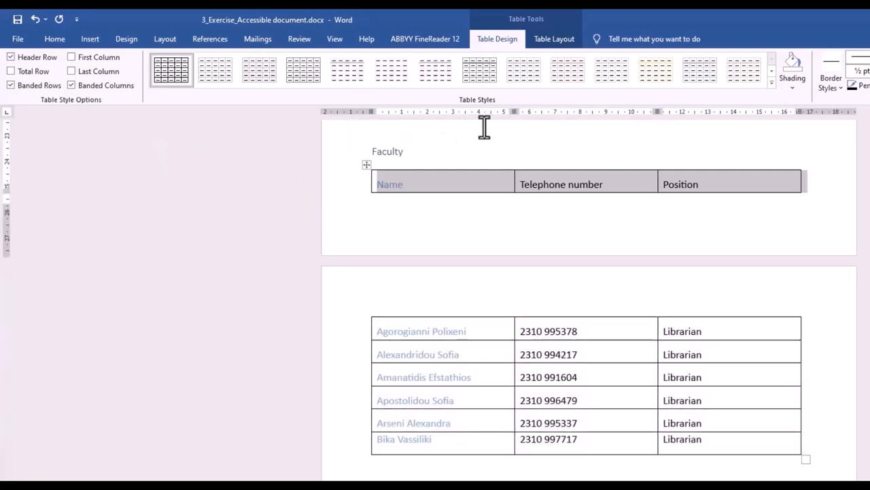
click(554, 39)
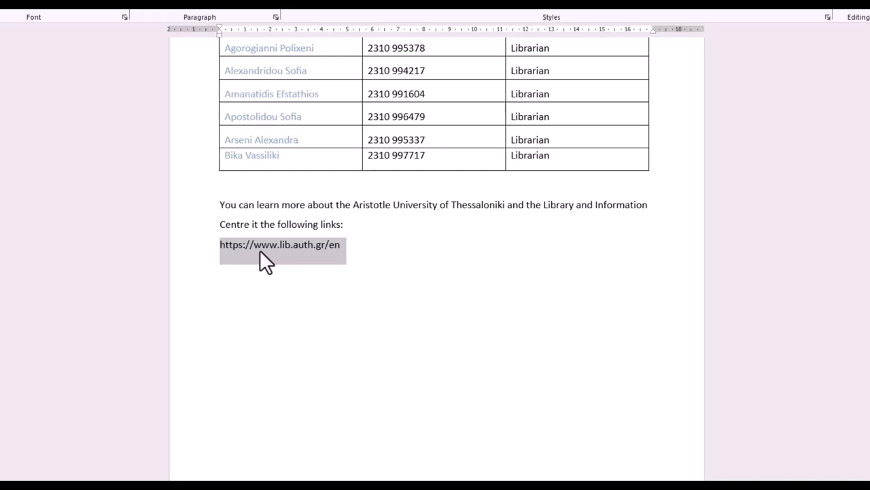
mouse_move(293, 424)
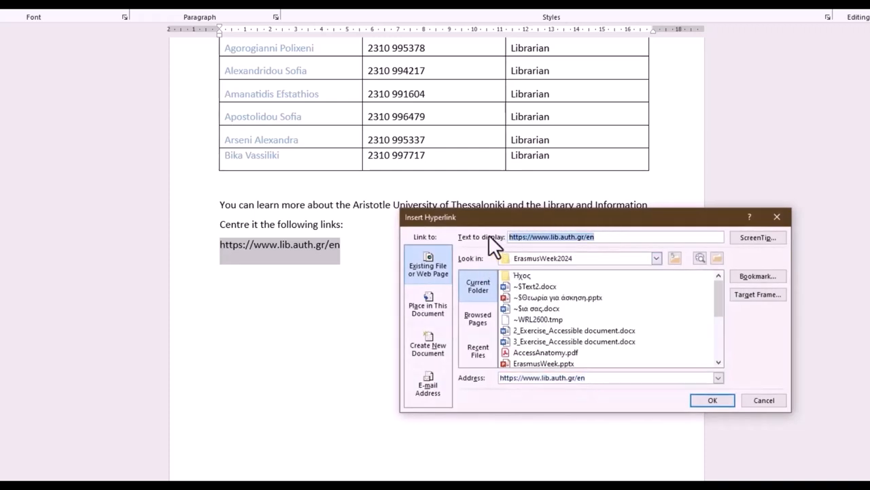
Change the library URL's display text to 'Library's main webpage' and confirm
text(Libra)
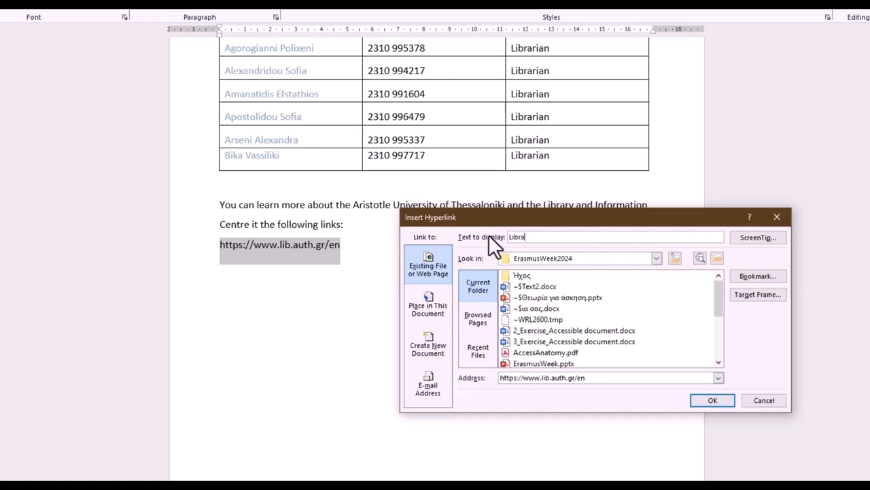
text(ry)
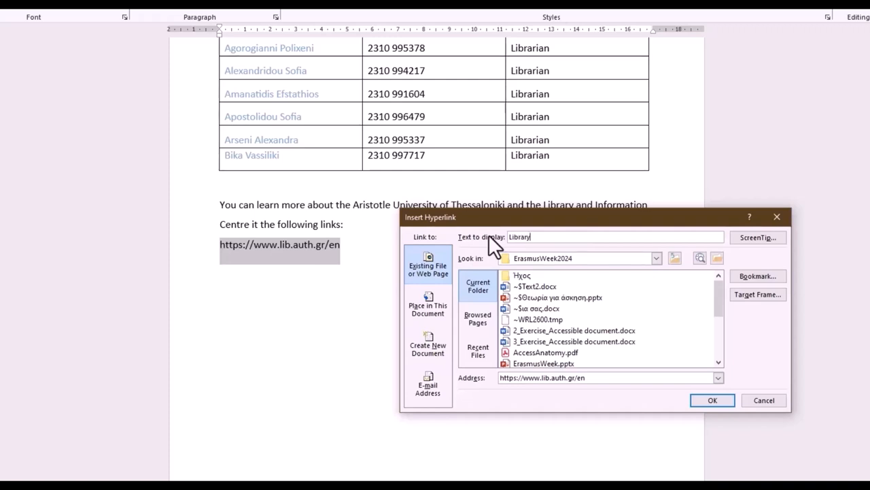
text('s)
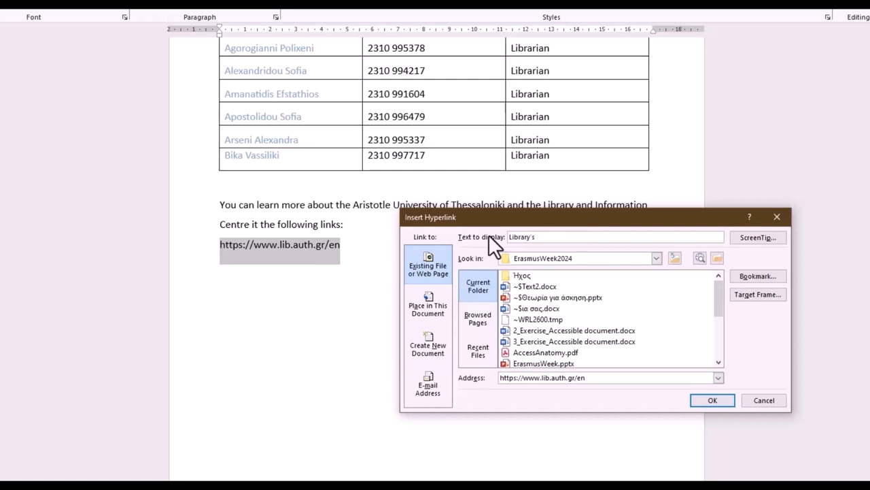
text(ma)
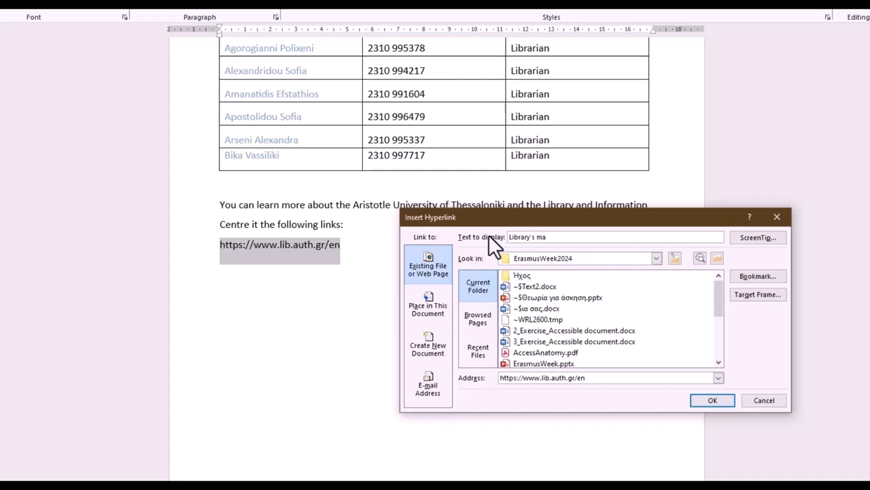
text(in we)
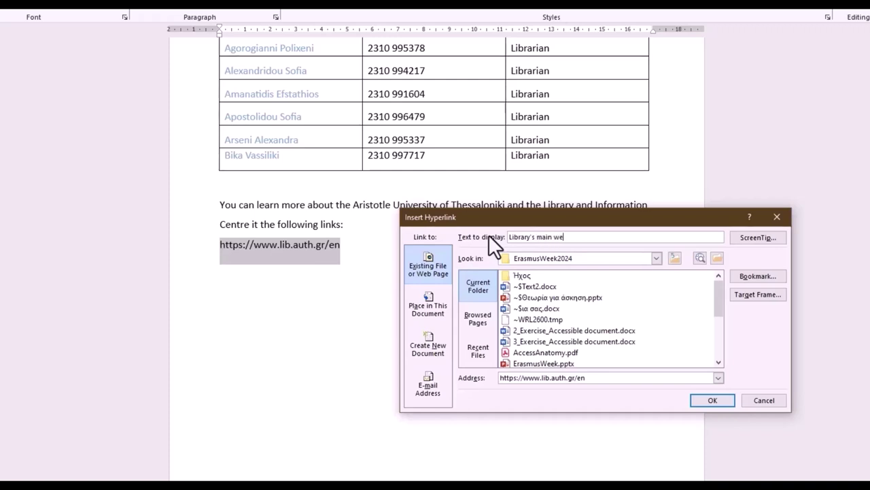
text(bpage)
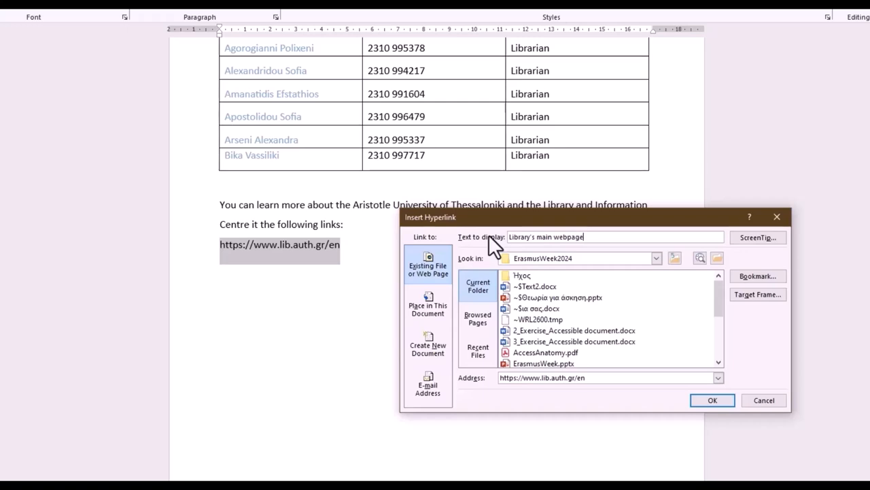
mouse_move(676, 381)
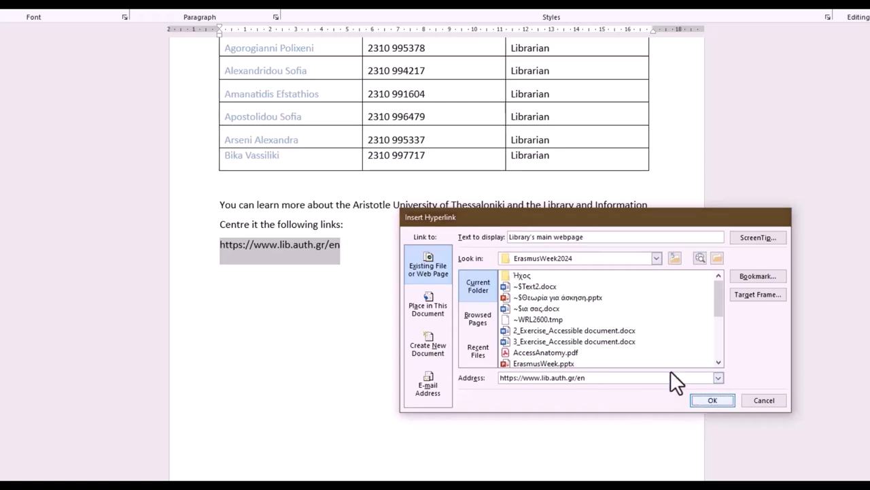
click(712, 400)
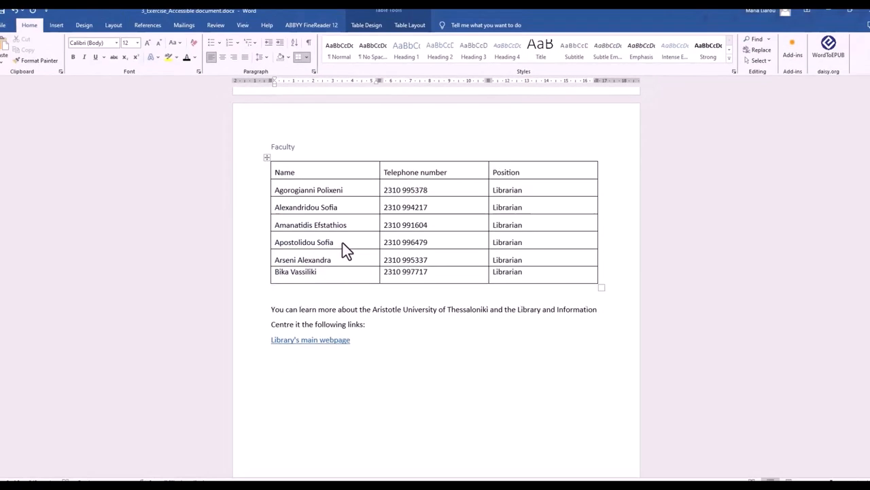
scroll(up, 3)
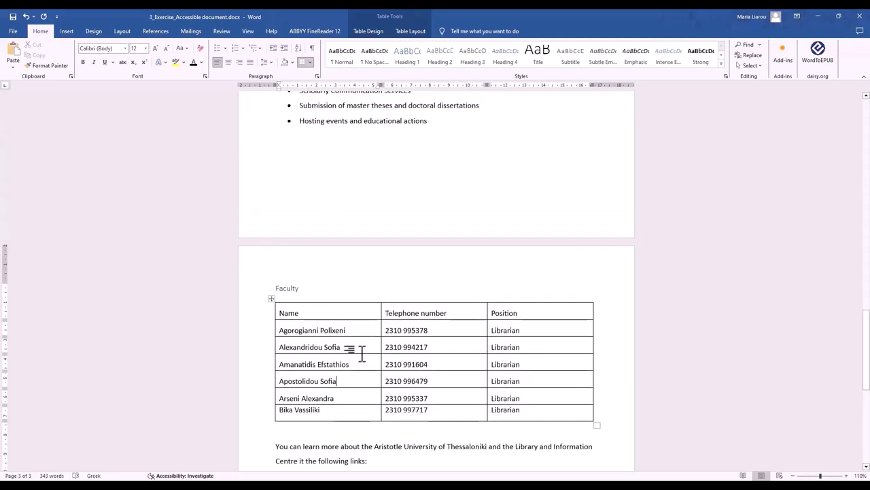
scroll(up, 3)
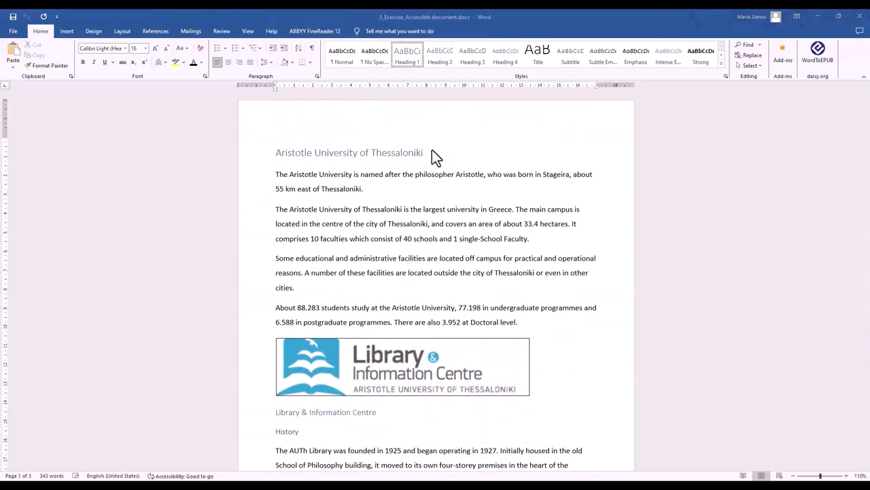
mouse_move(448, 212)
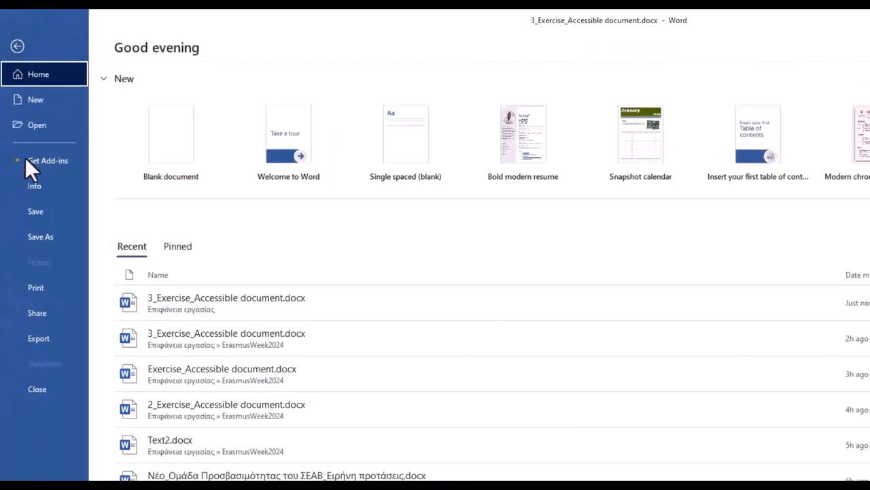
Run Check Accessibility from File > Info > Check for Issues
click(34, 185)
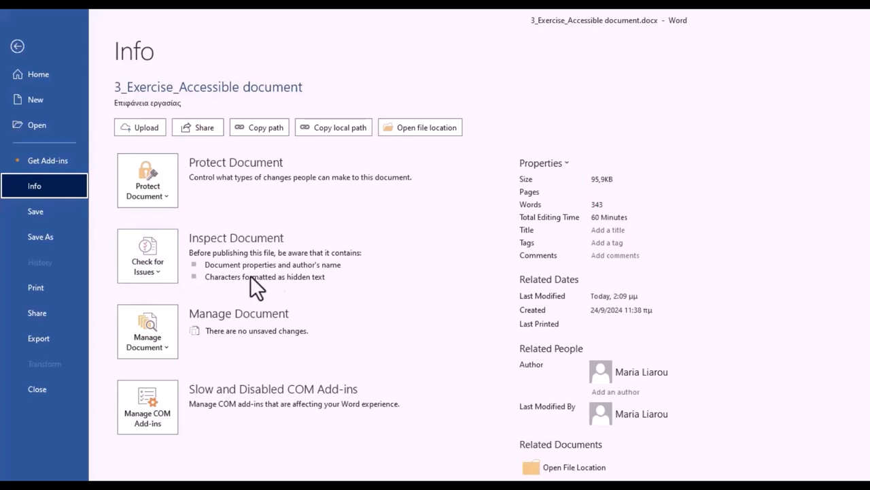
click(147, 255)
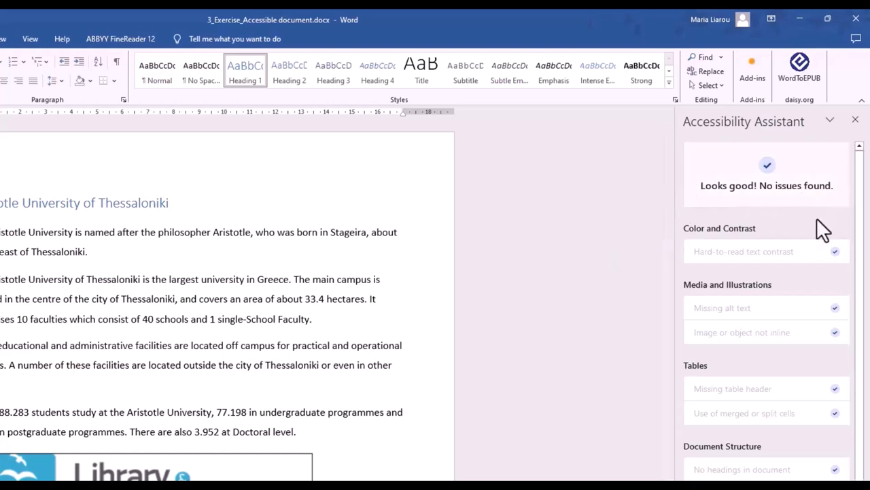
scroll(down, 3)
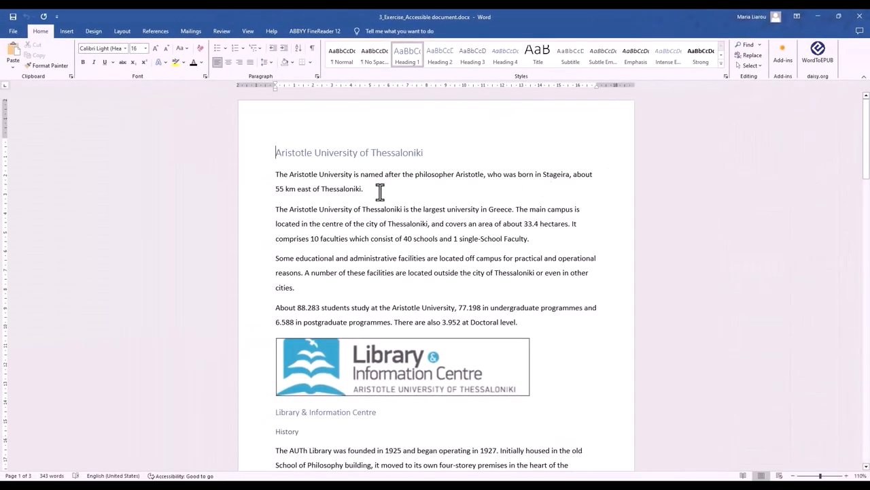
mouse_move(138, 122)
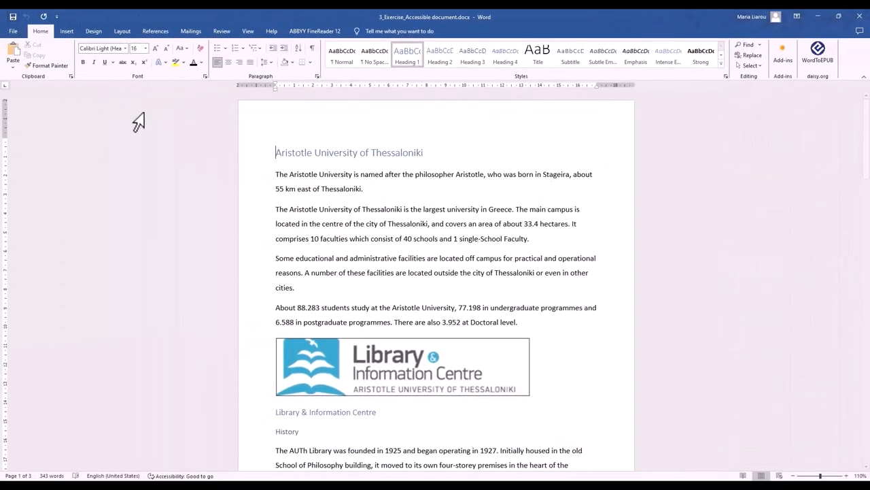